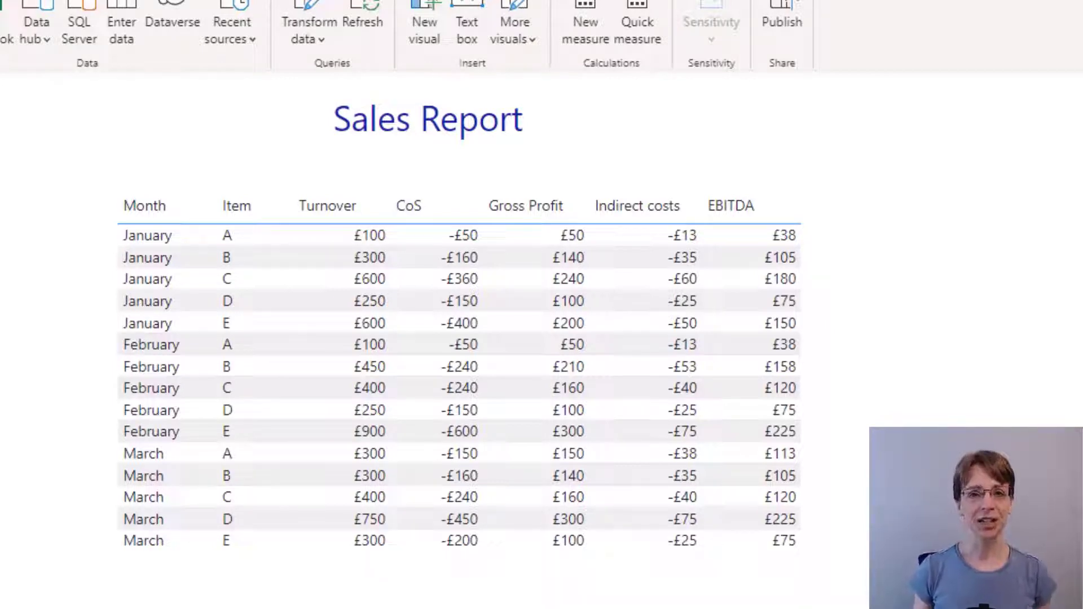
Select the Sales Report table visual so its formatting panes appear.
left_click(235, 205)
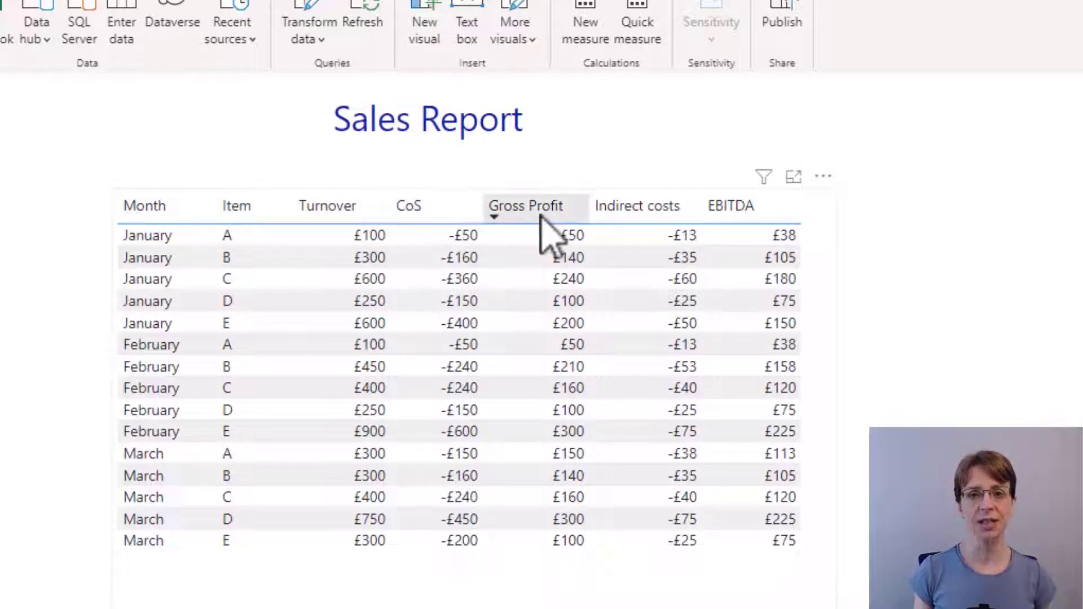
mouse_move(677, 244)
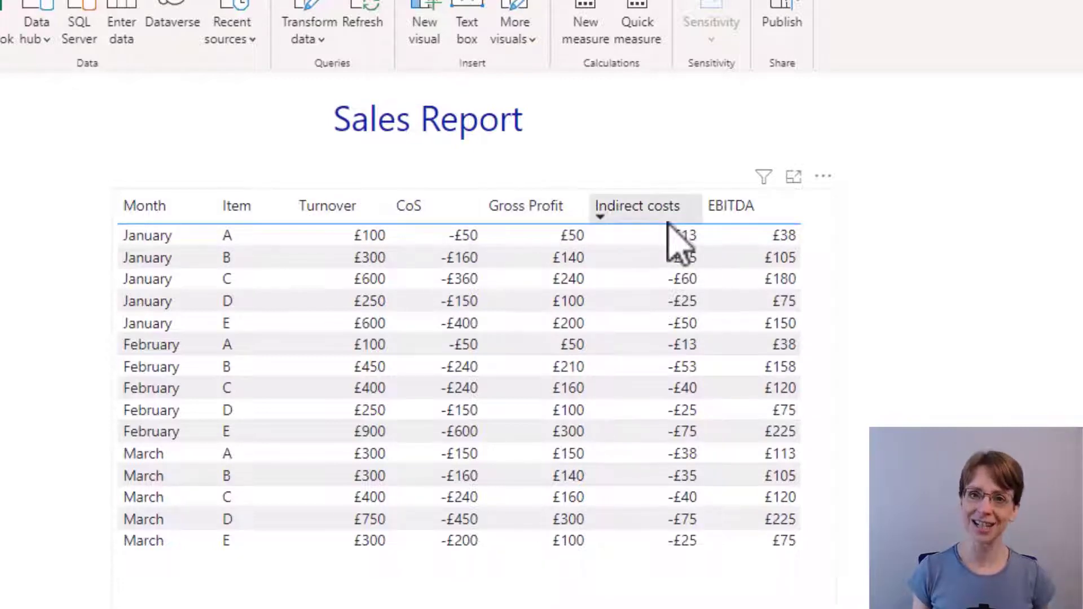
mouse_move(732, 235)
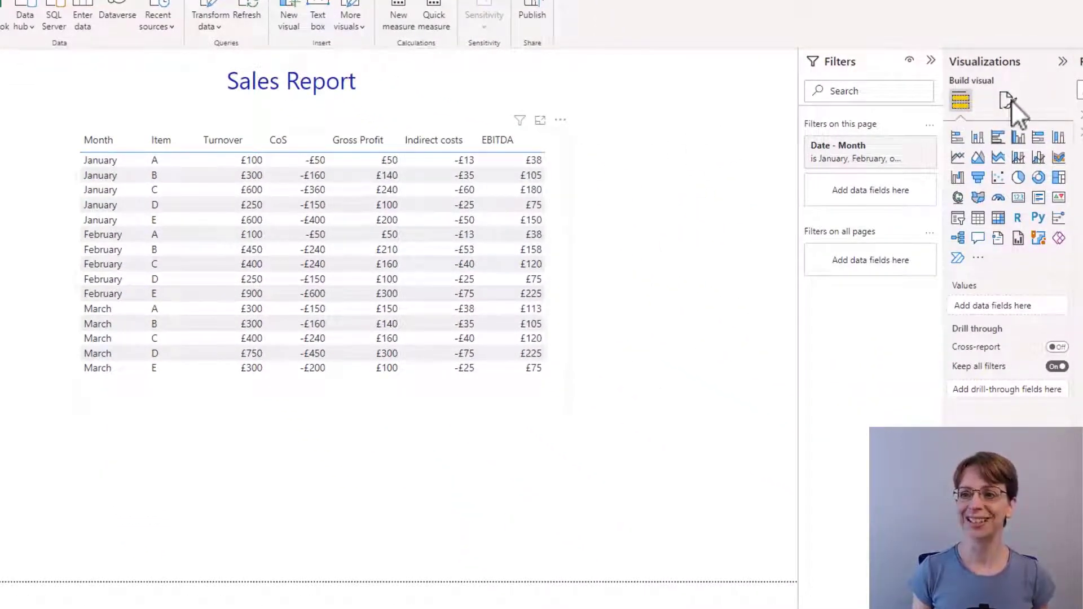
Set the table's column headers to a dark blue background with white text.
left_click(1007, 100)
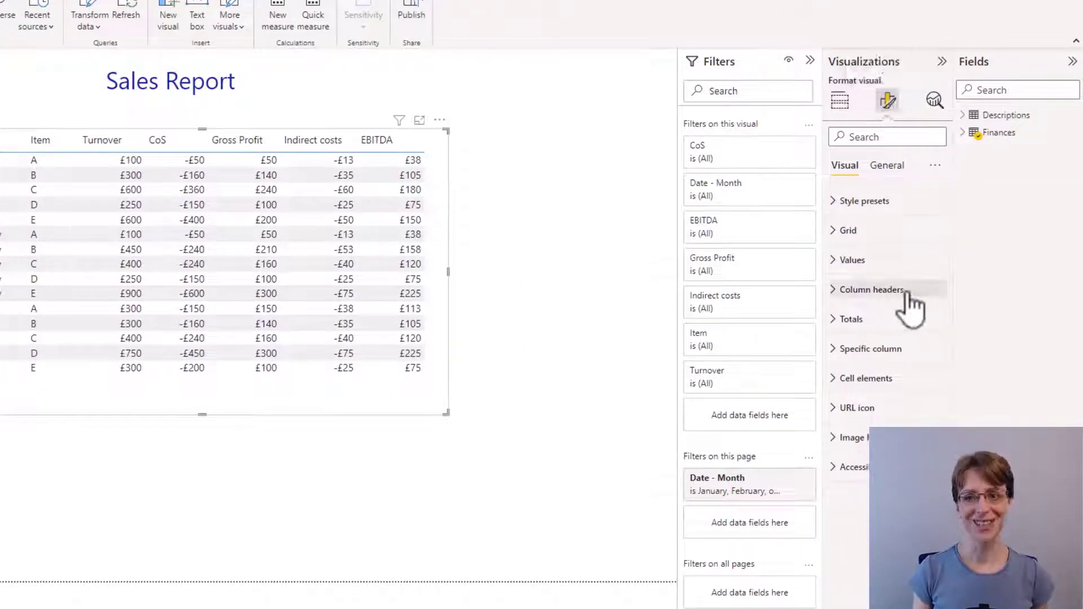
left_click(871, 290)
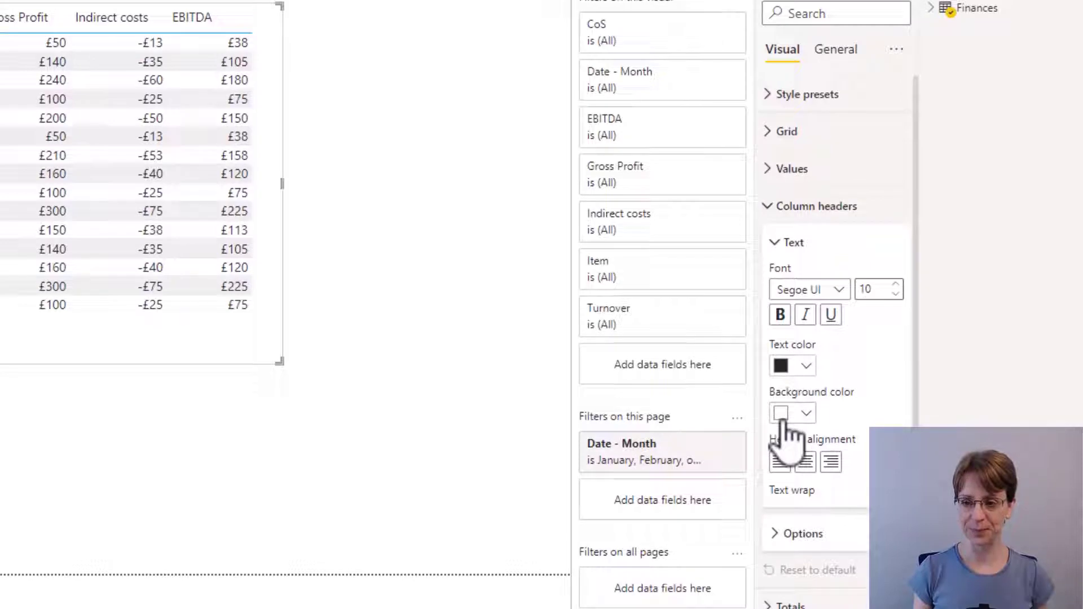
left_click(792, 413)
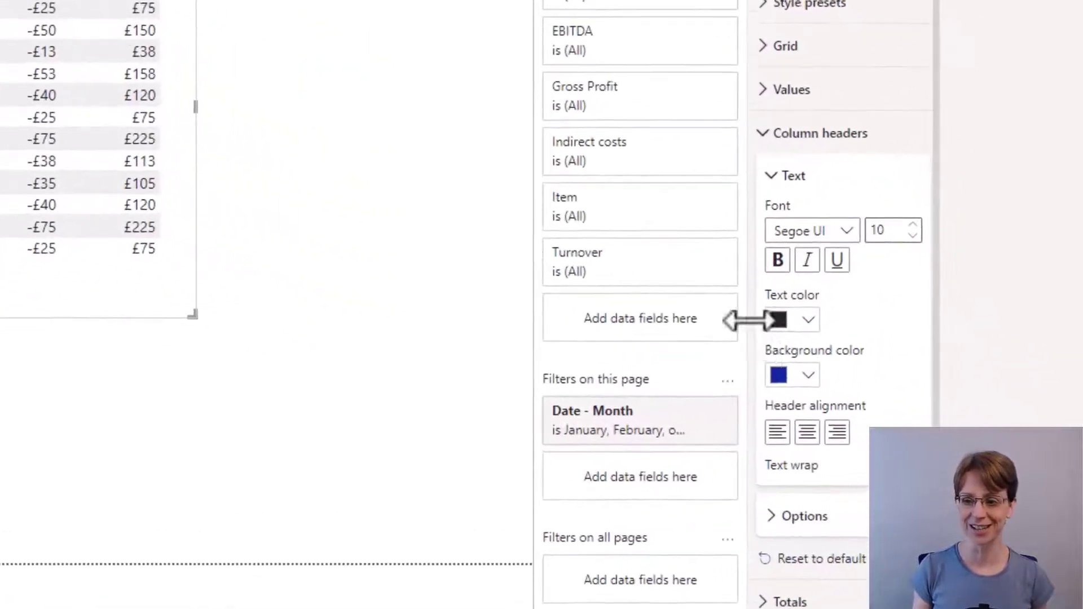
left_click(808, 319)
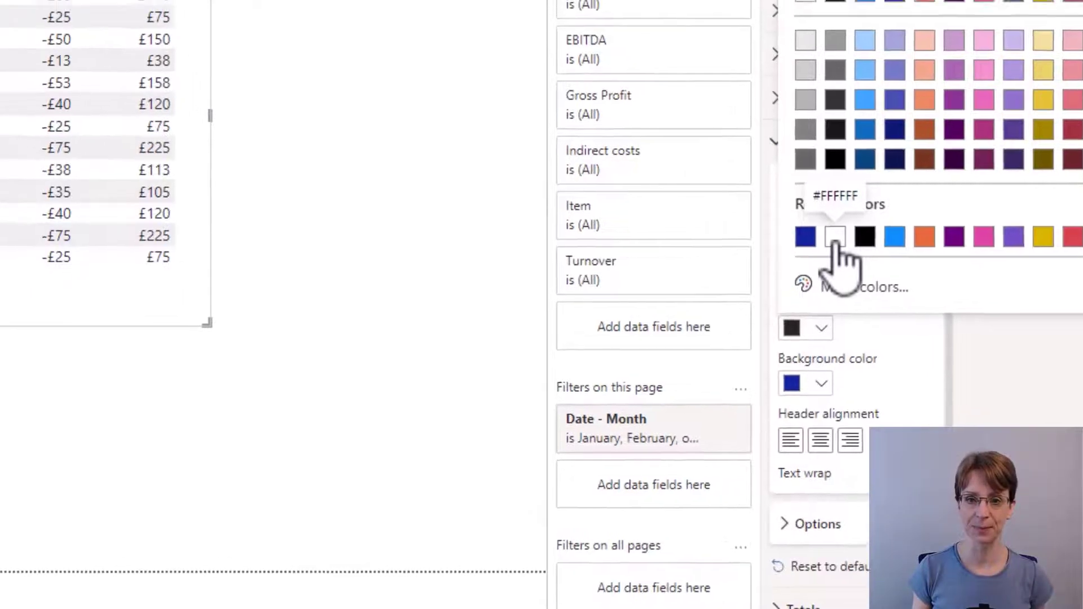
left_click(835, 237)
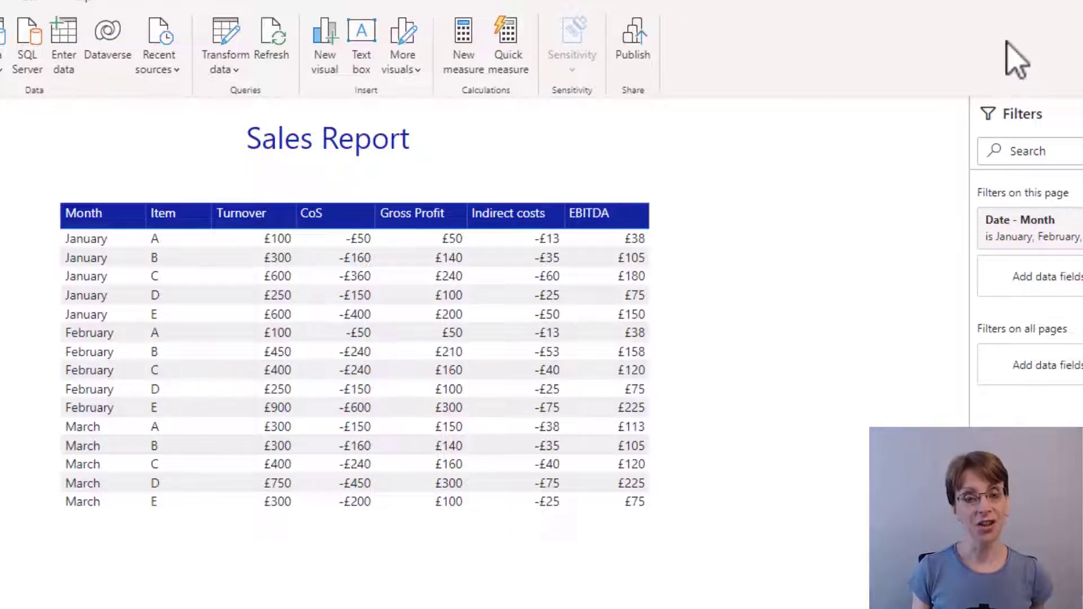
mouse_move(838, 276)
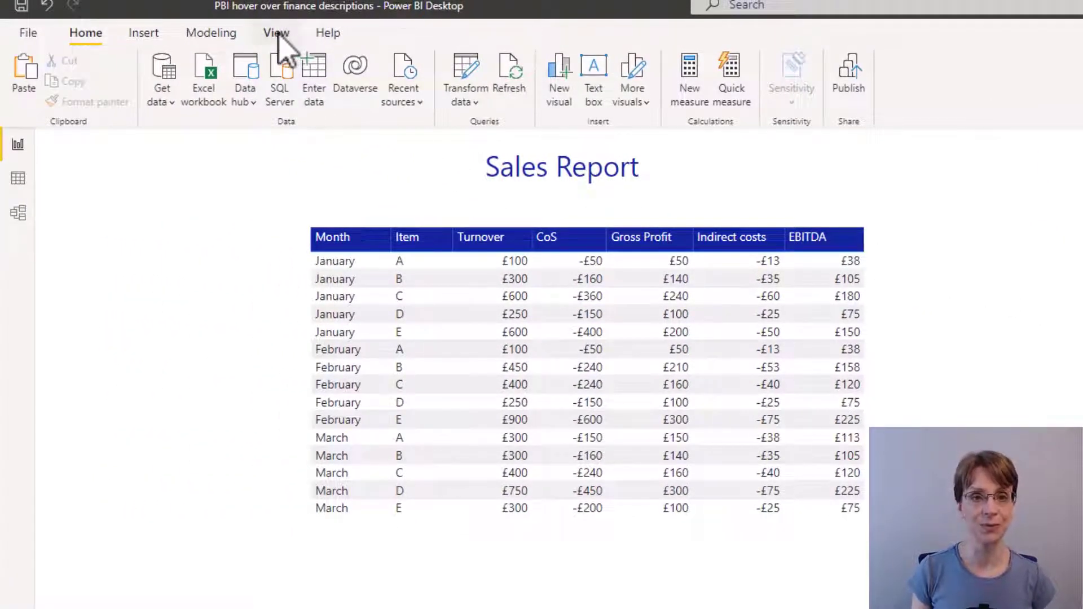
Apply the City park report theme, then revert the report to the Default theme.
left_click(276, 32)
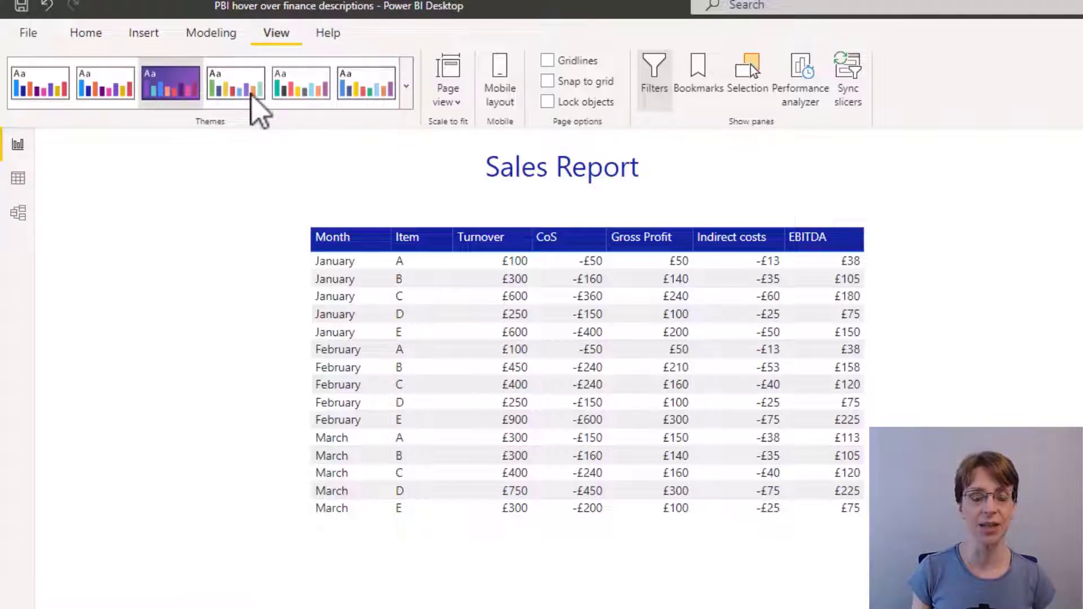
mouse_move(236, 82)
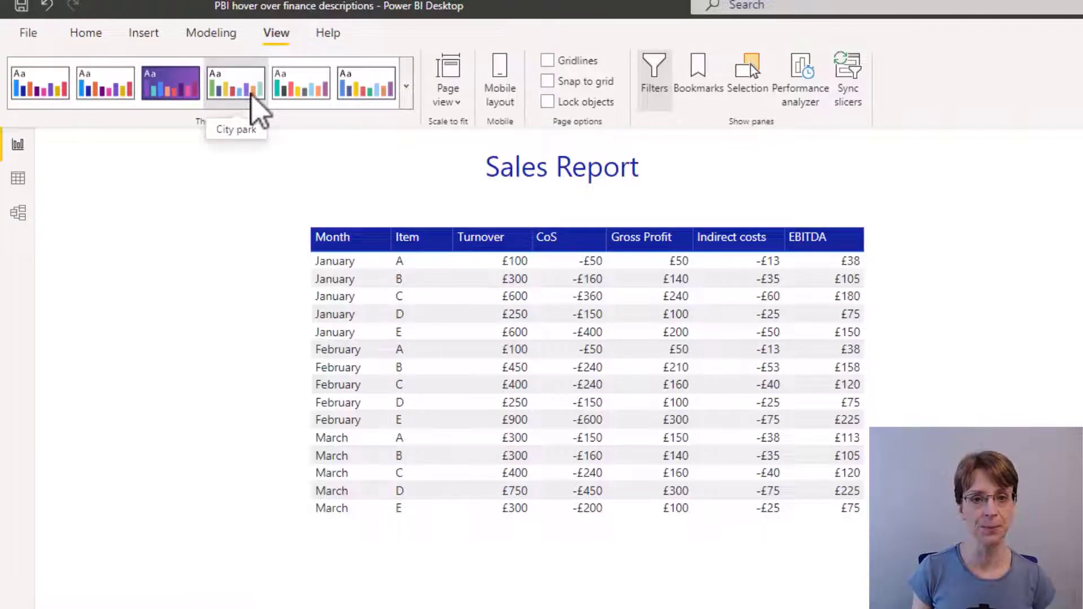
left_click(236, 83)
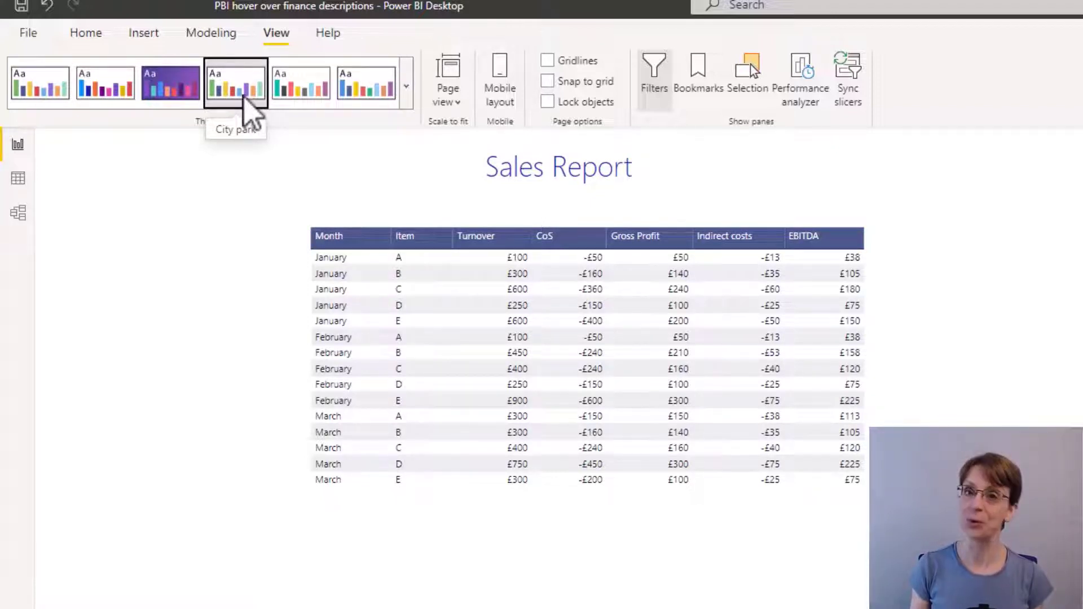
mouse_move(124, 166)
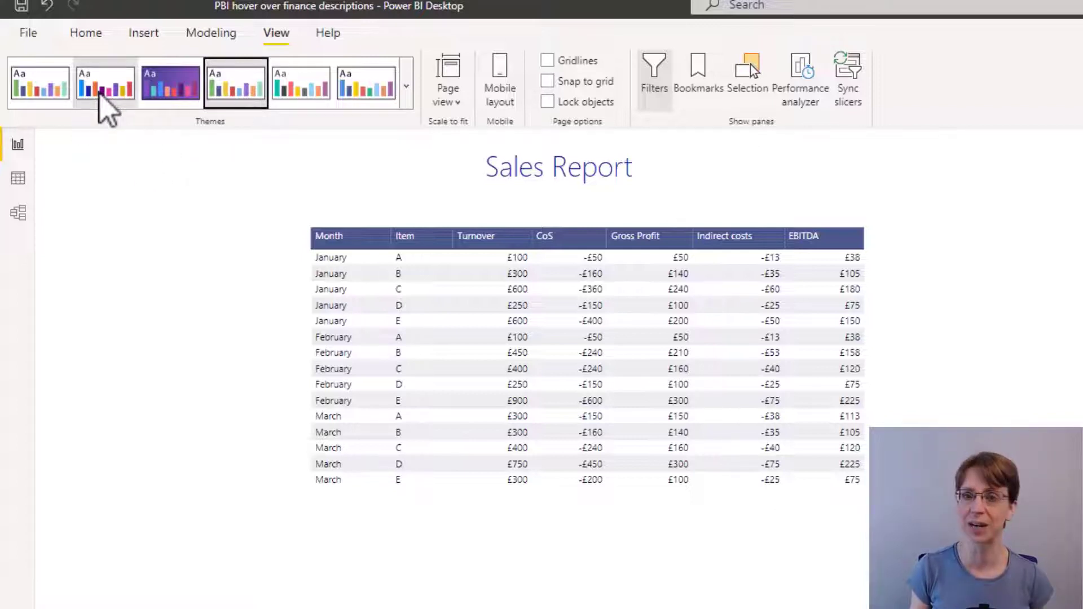
mouse_move(103, 82)
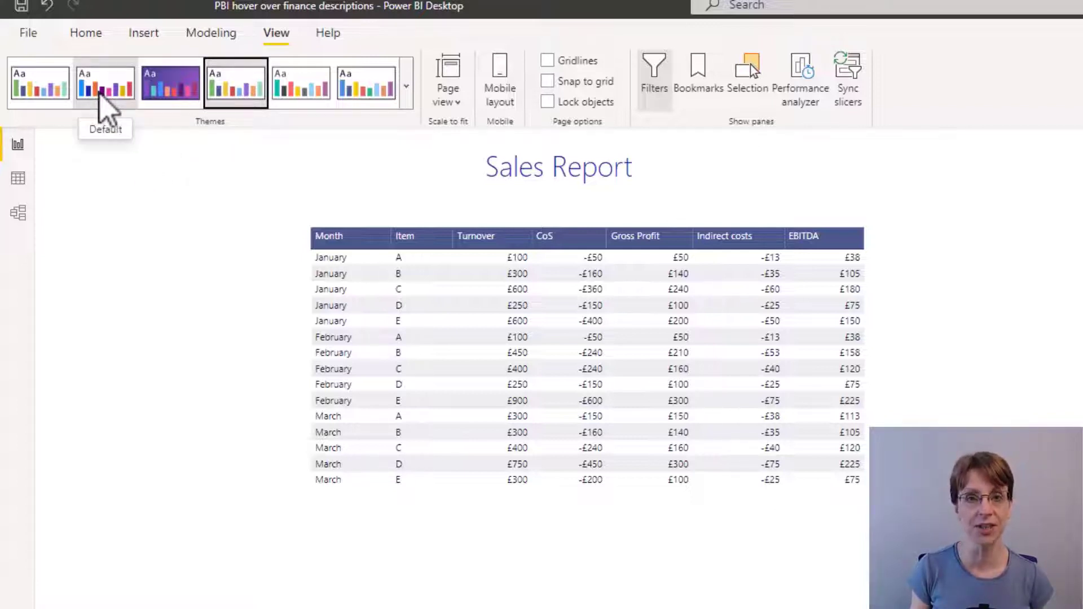
left_click(105, 81)
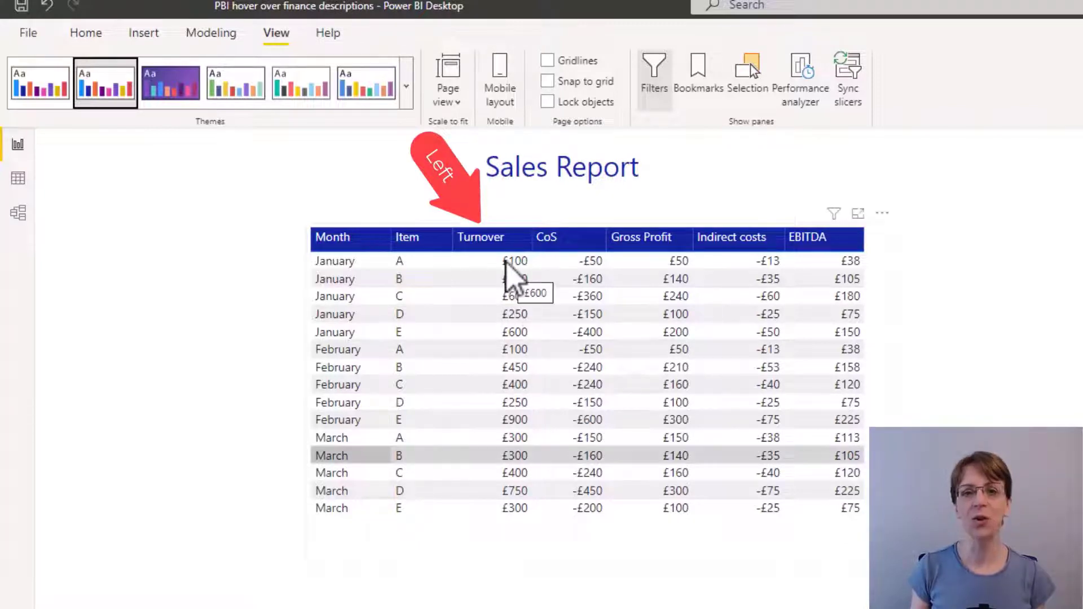
mouse_move(515, 295)
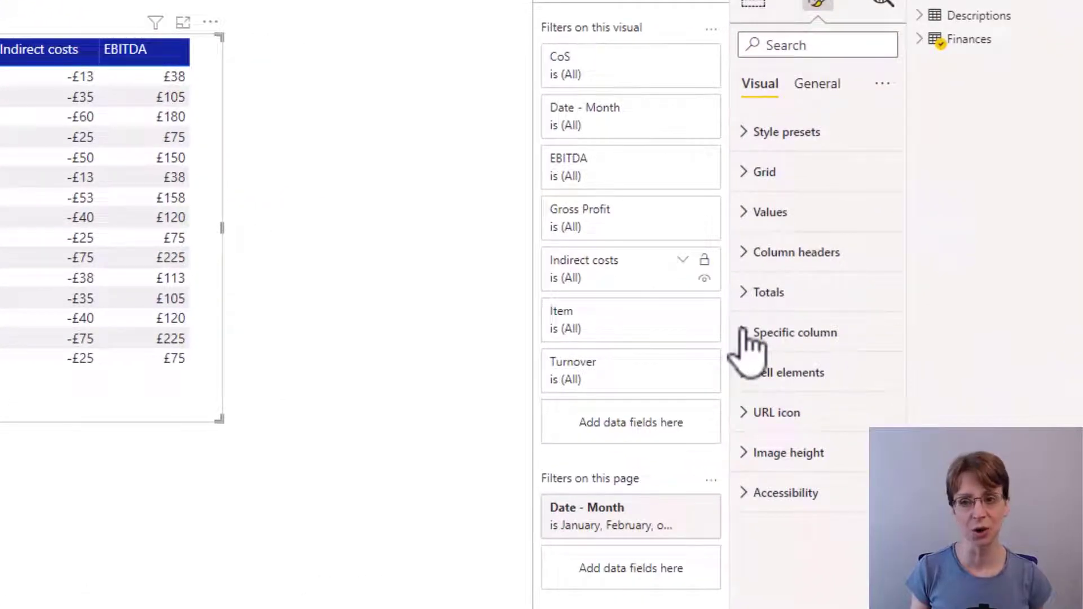
mouse_move(795, 332)
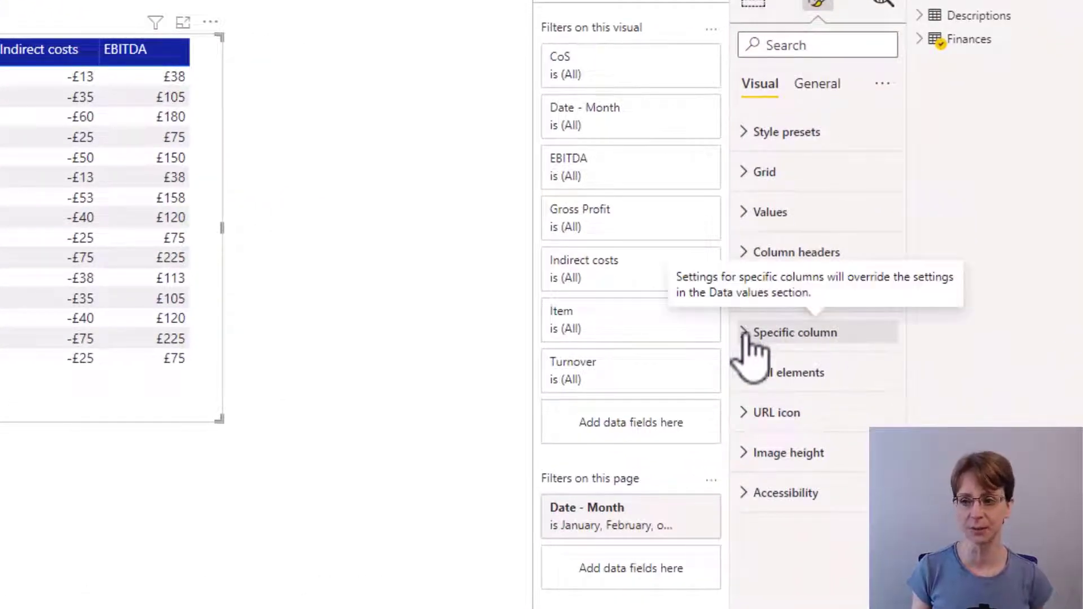
Target the Turnover column in Specific column settings, applied to its header and values.
left_click(795, 332)
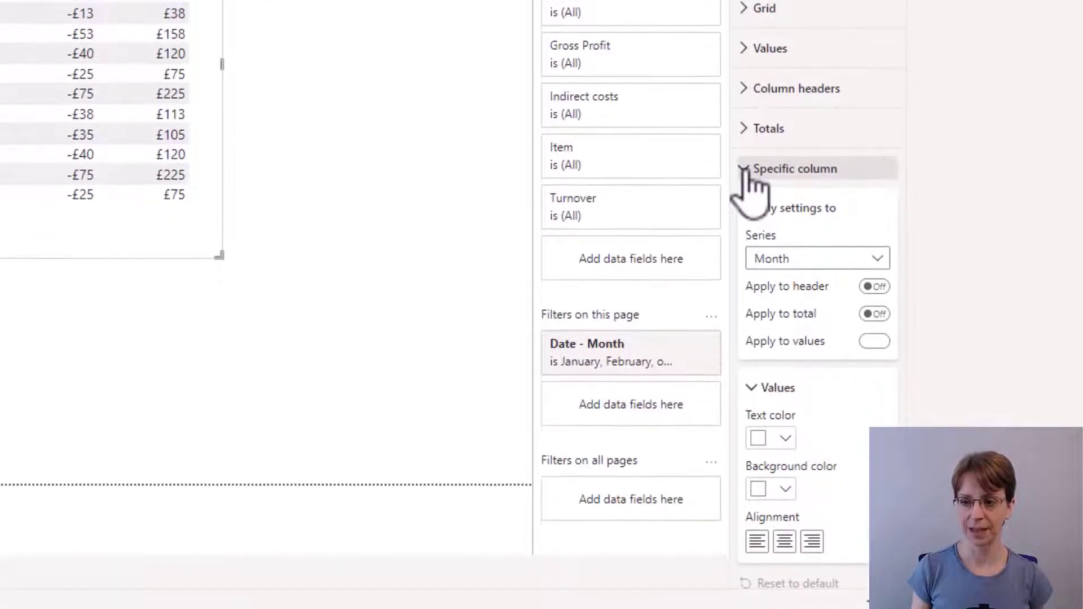
left_click(873, 341)
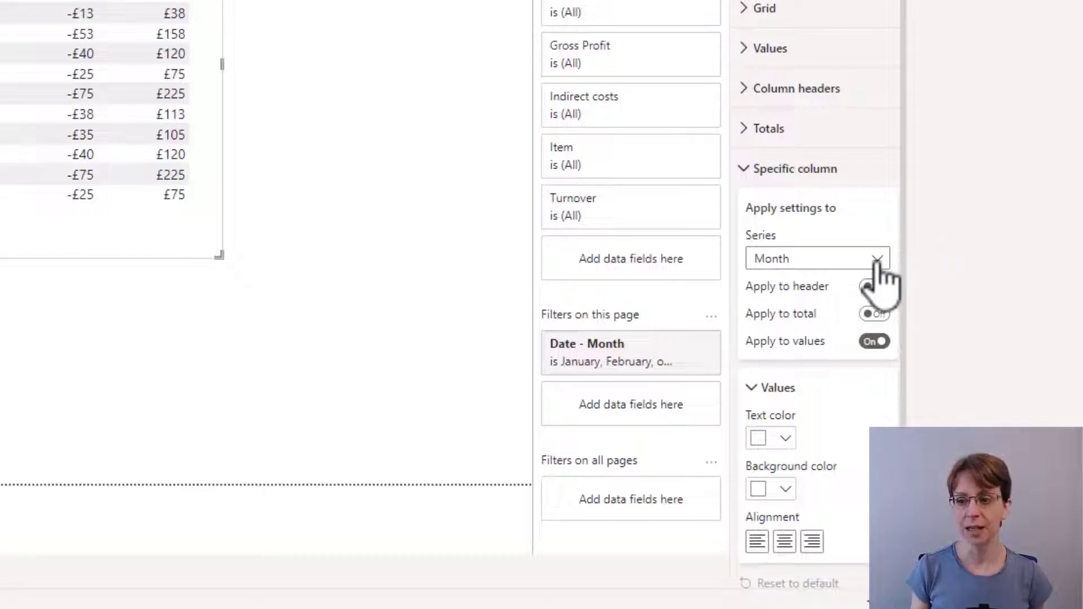
left_click(818, 258)
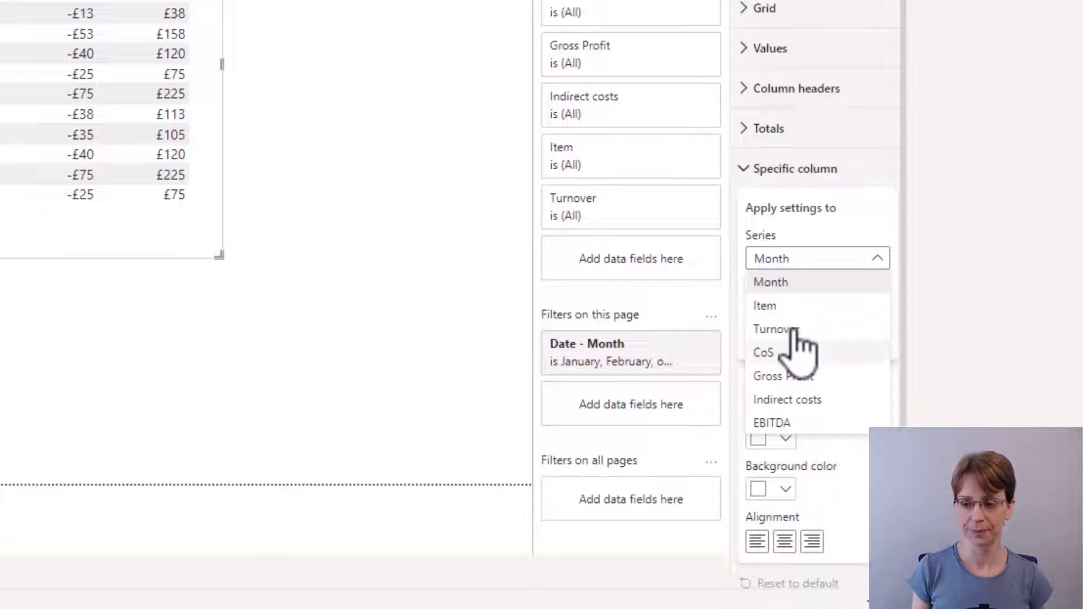
left_click(775, 329)
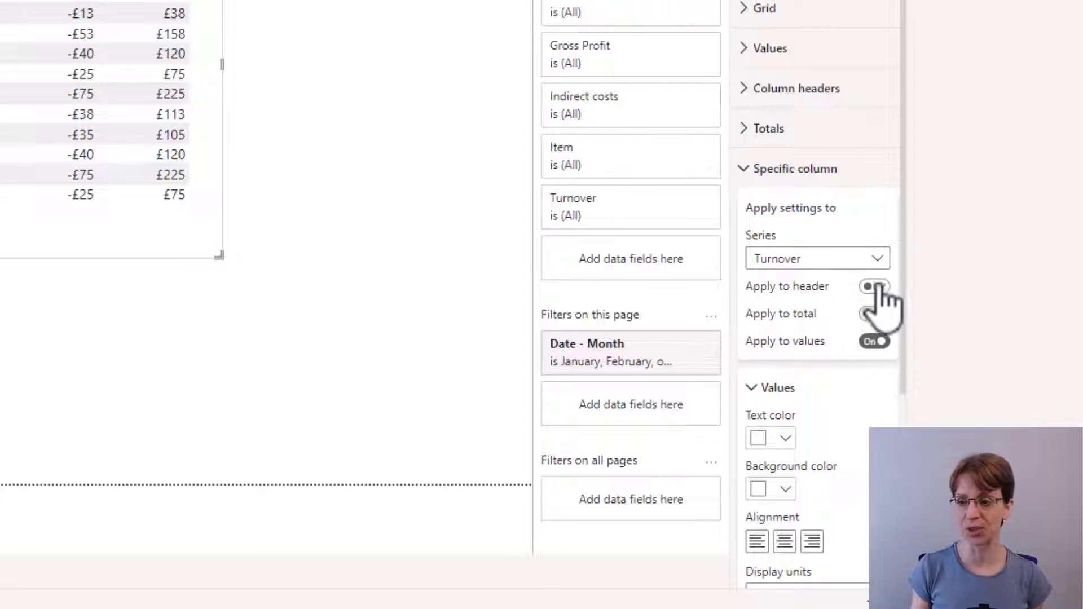
left_click(874, 286)
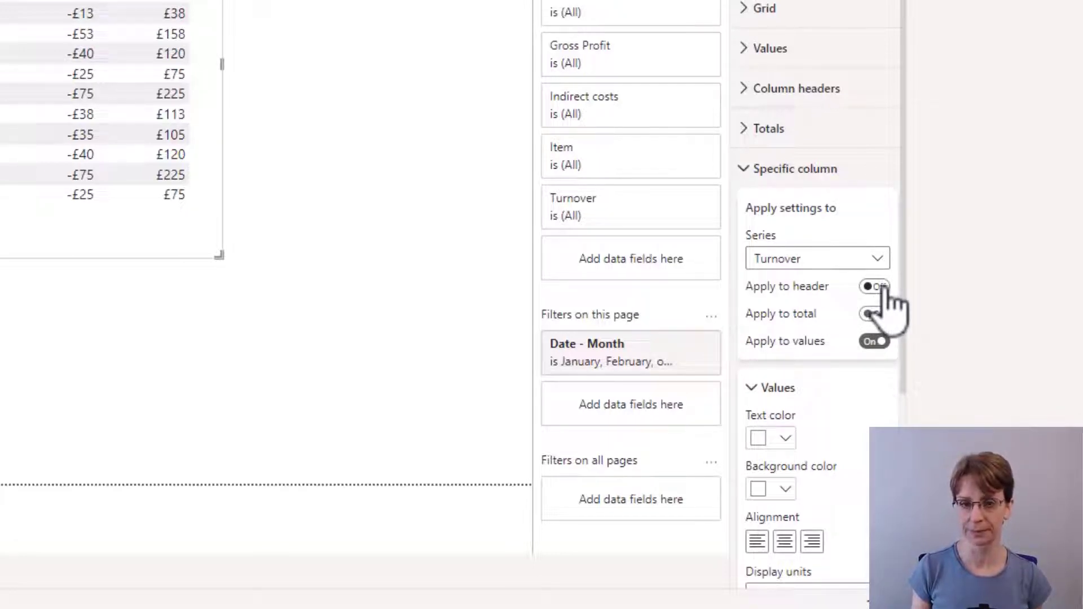
left_click(873, 285)
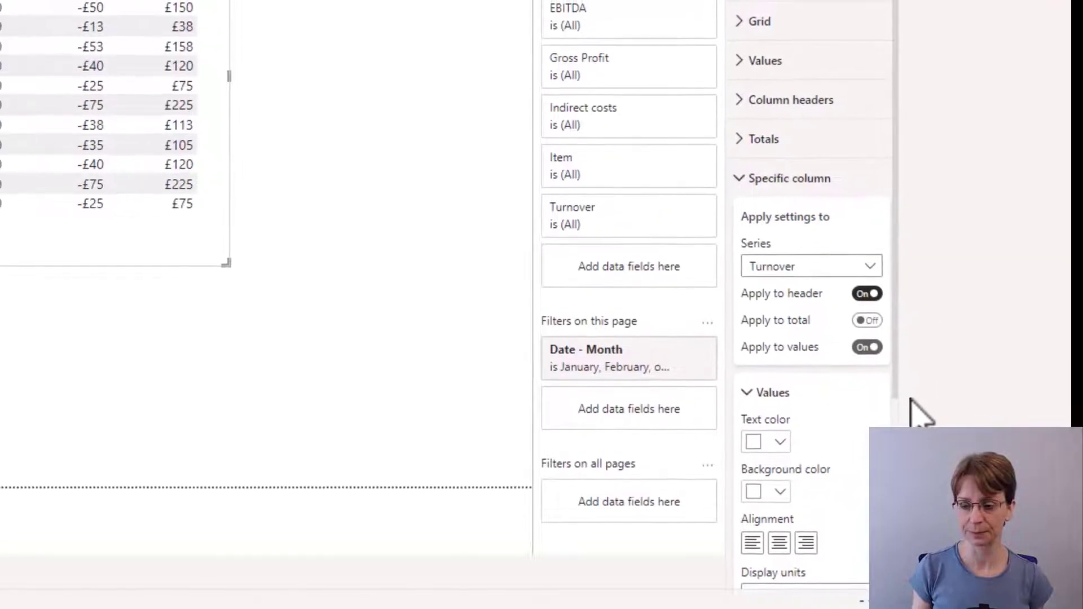
scroll("down", 3)
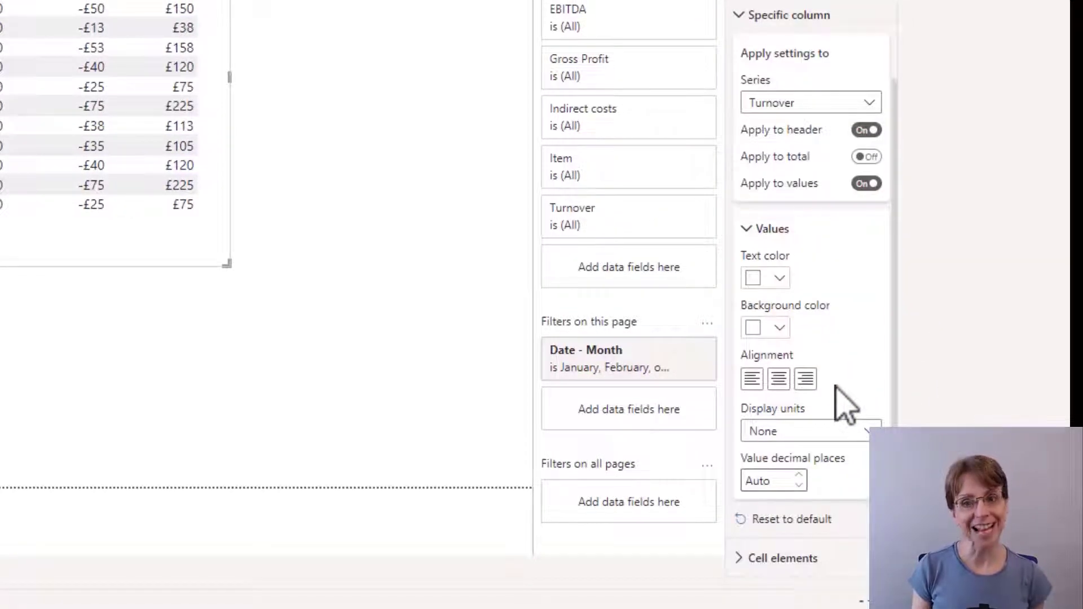
mouse_move(778, 266)
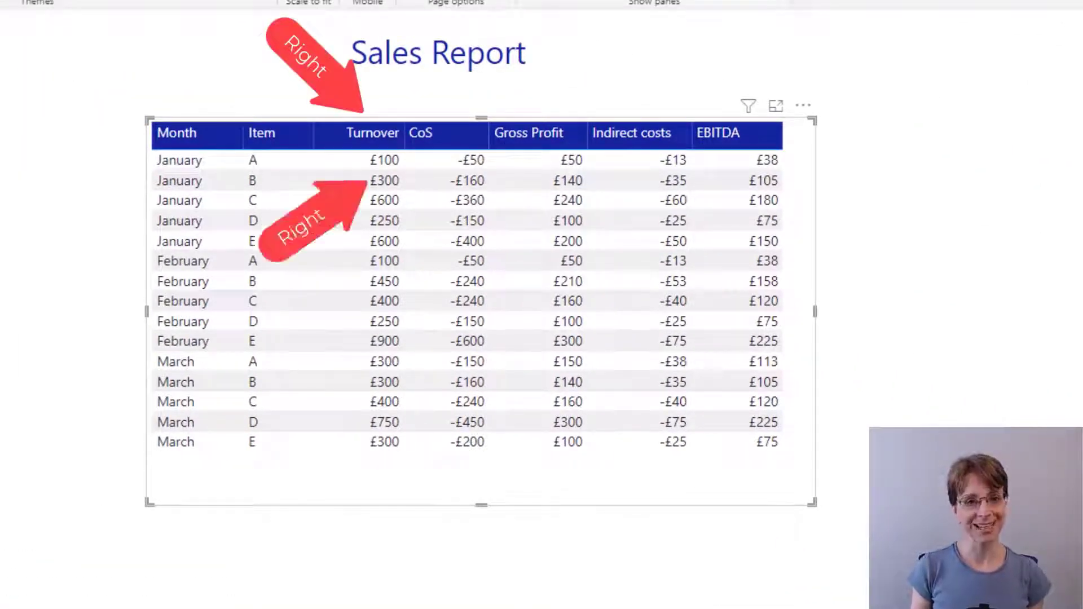
mouse_move(961, 321)
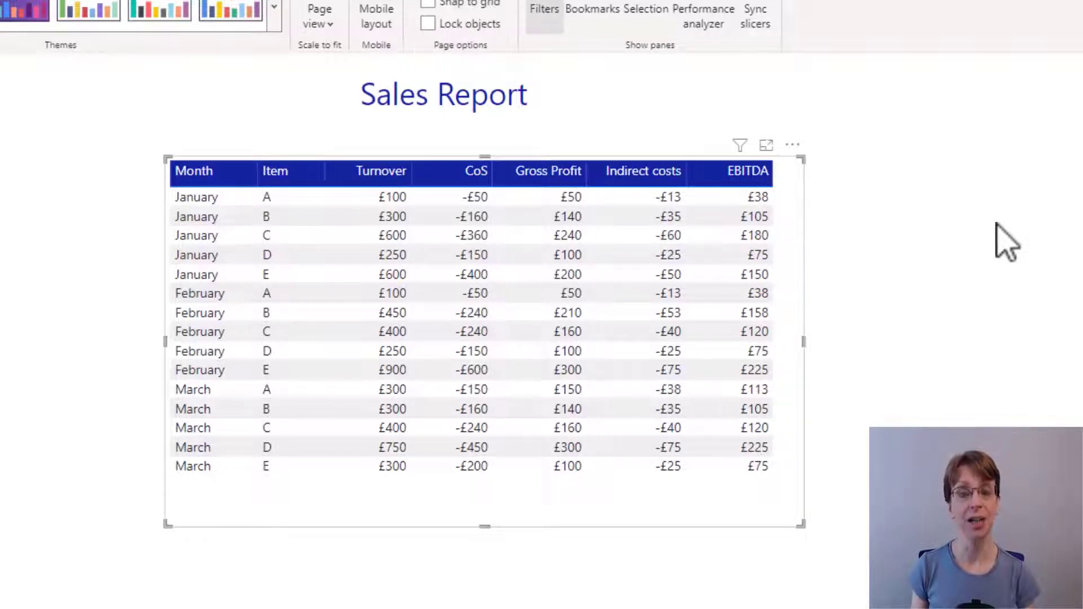
mouse_move(208, 215)
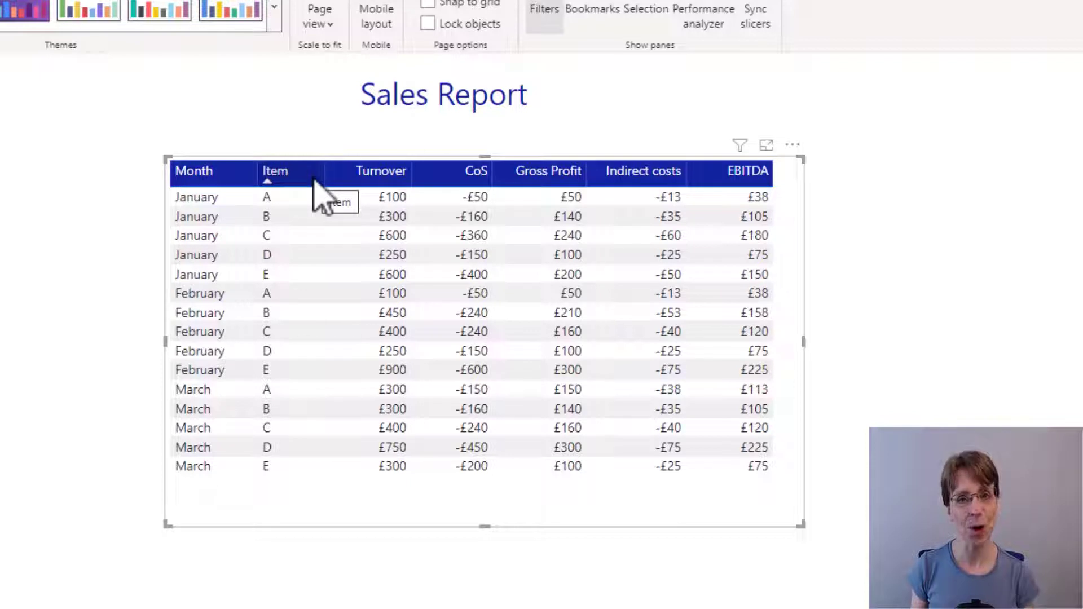
mouse_move(1005, 328)
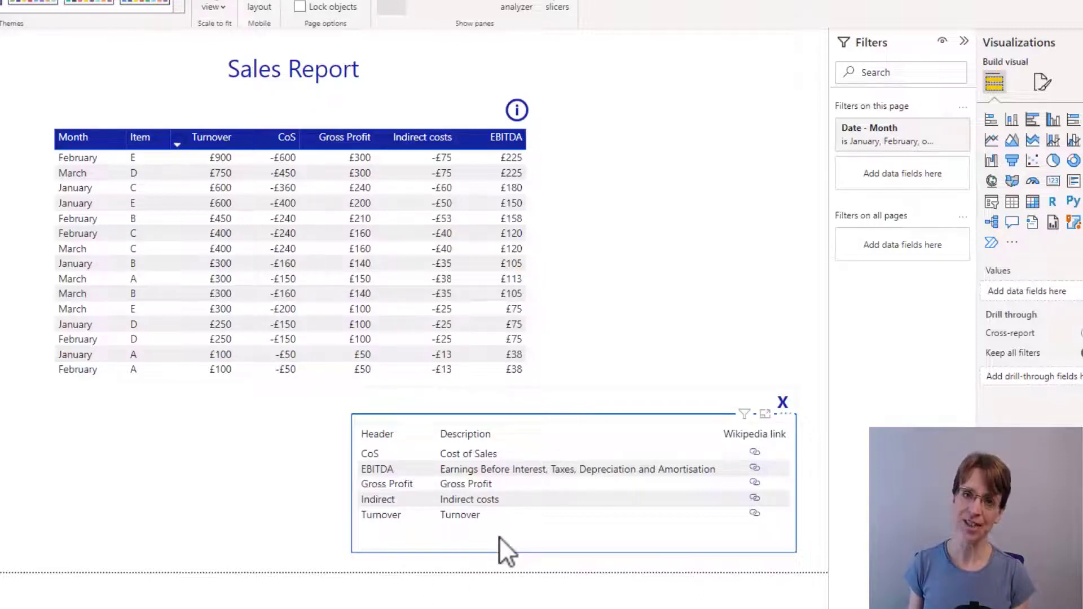
mouse_move(774, 549)
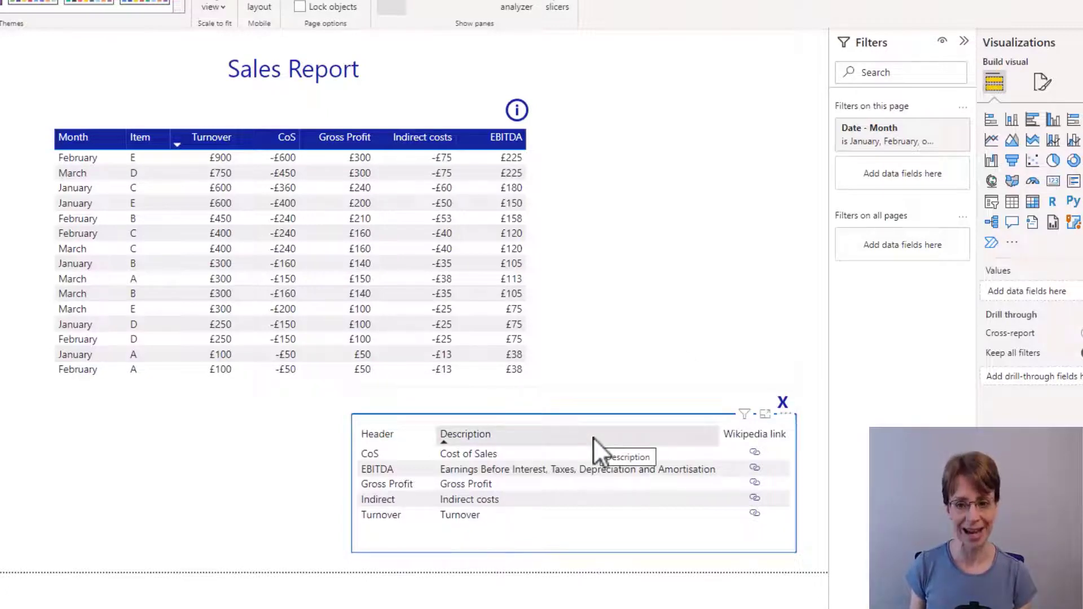
Select the abbreviations Header/Description table visual for formatting.
left_click(573, 484)
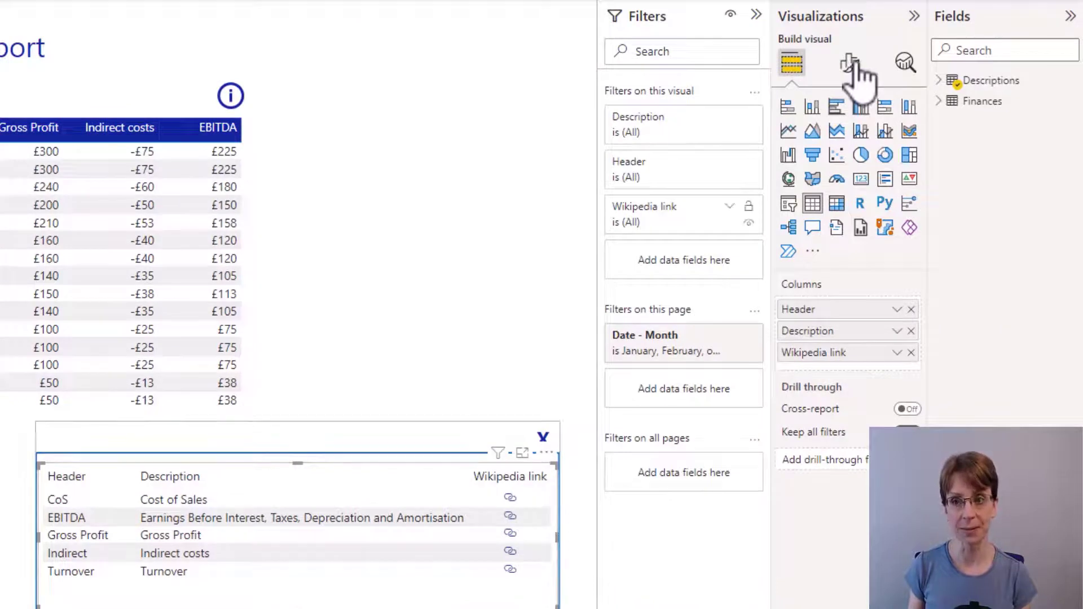
Give the abbreviations table the Bold header preset with dark blue header background.
left_click(849, 63)
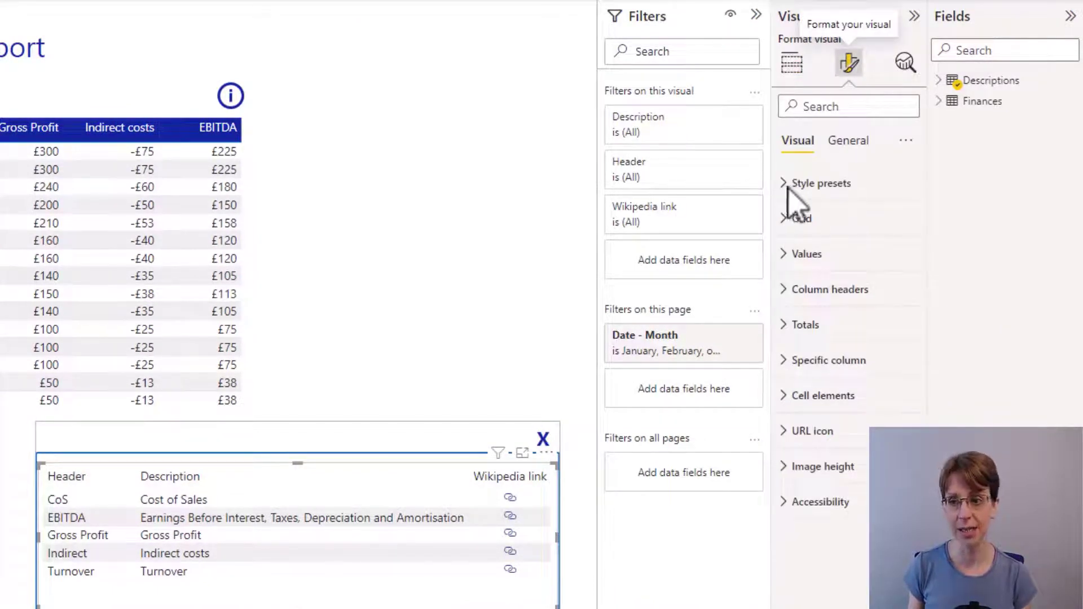
left_click(821, 183)
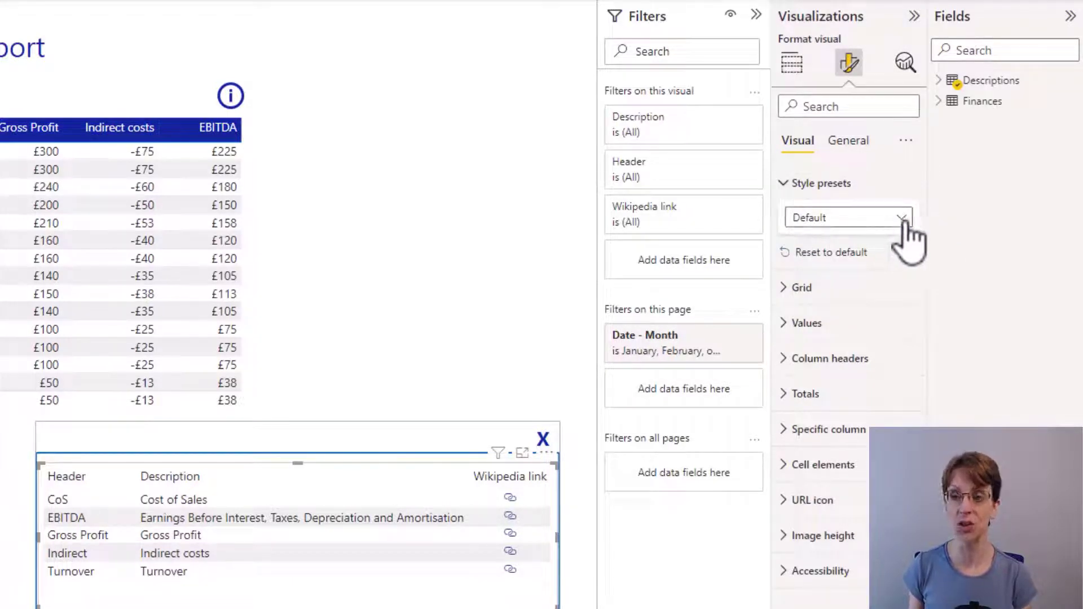
left_click(848, 217)
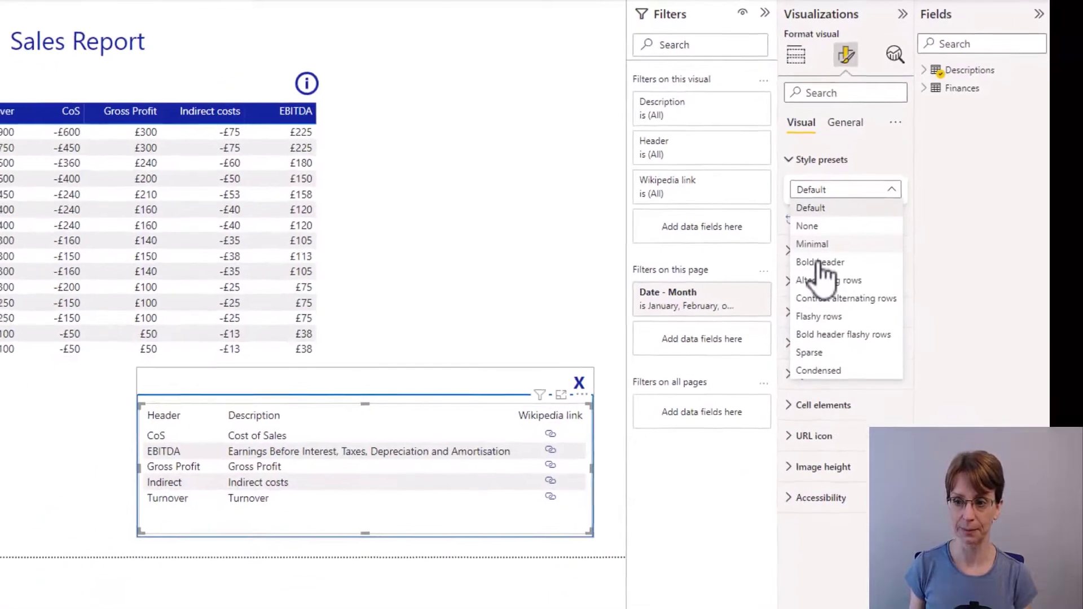
left_click(820, 262)
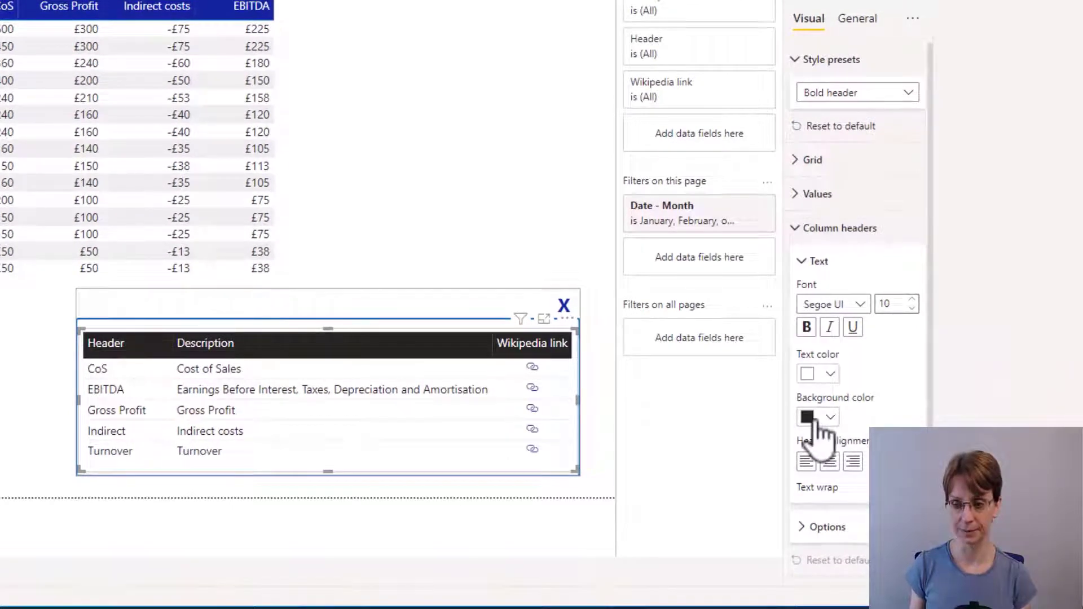
left_click(827, 417)
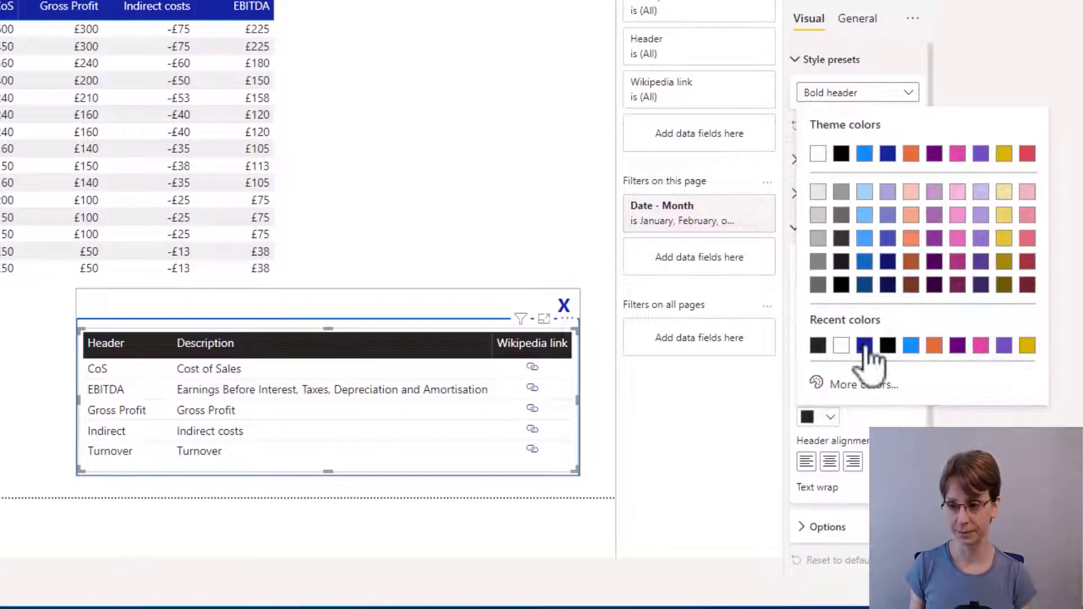
left_click(863, 345)
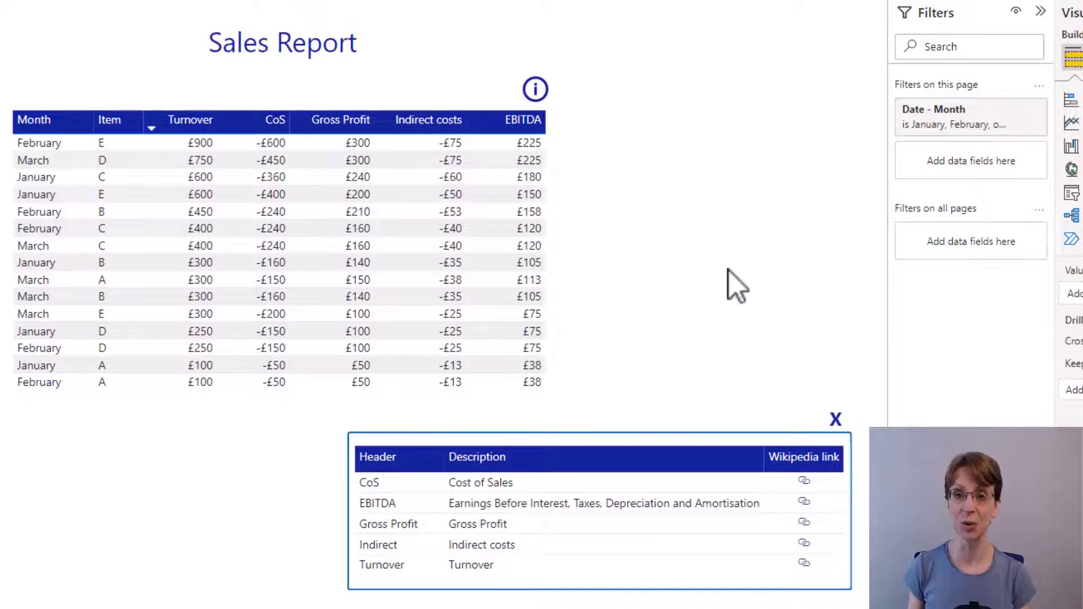
mouse_move(667, 252)
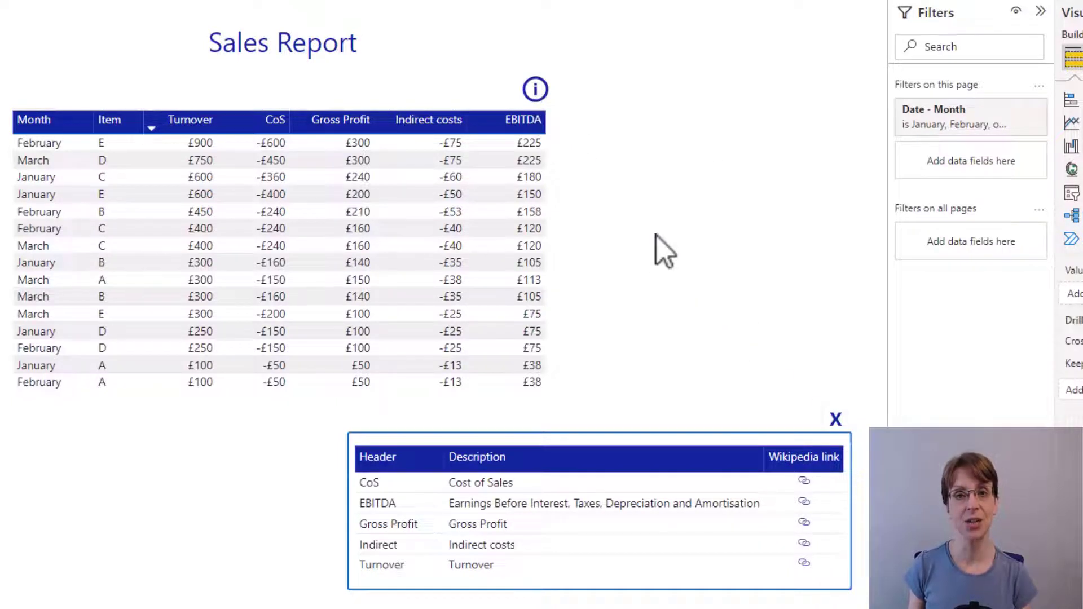
mouse_move(667, 260)
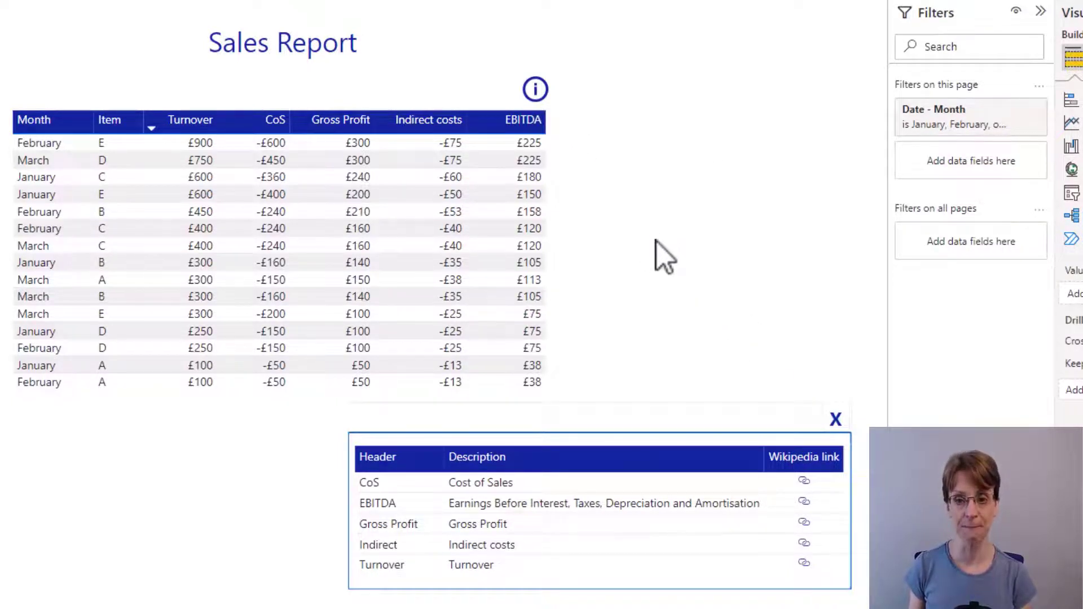
mouse_move(835, 420)
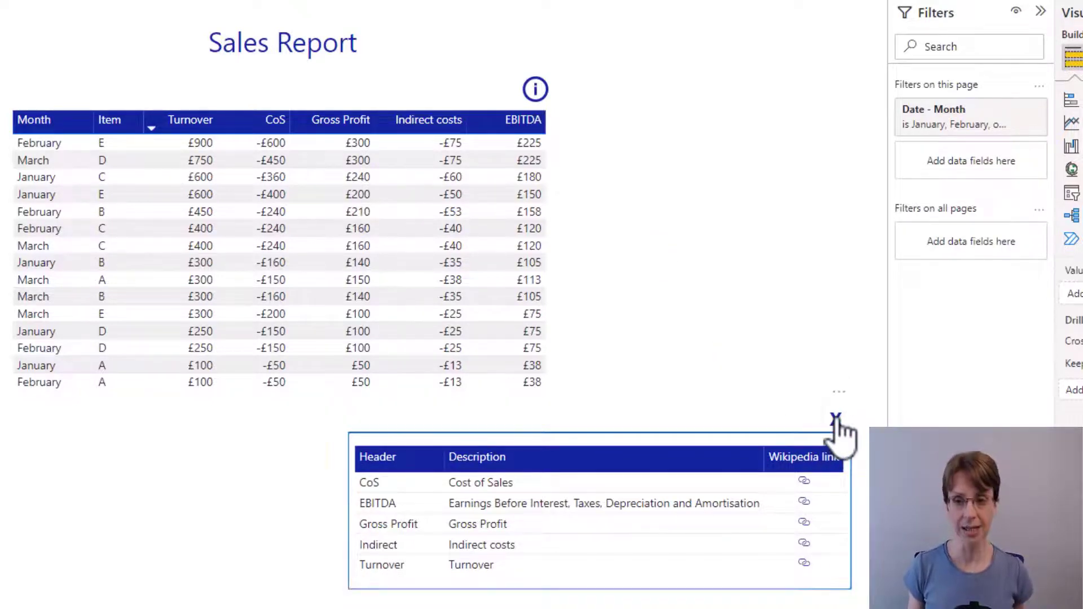
left_click(835, 417)
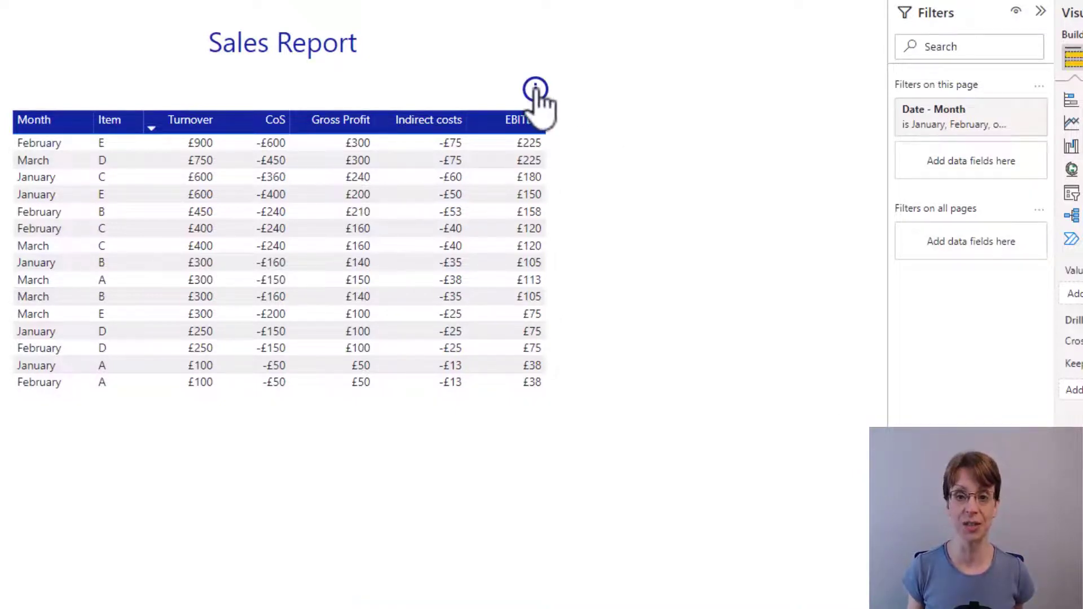
mouse_move(535, 90)
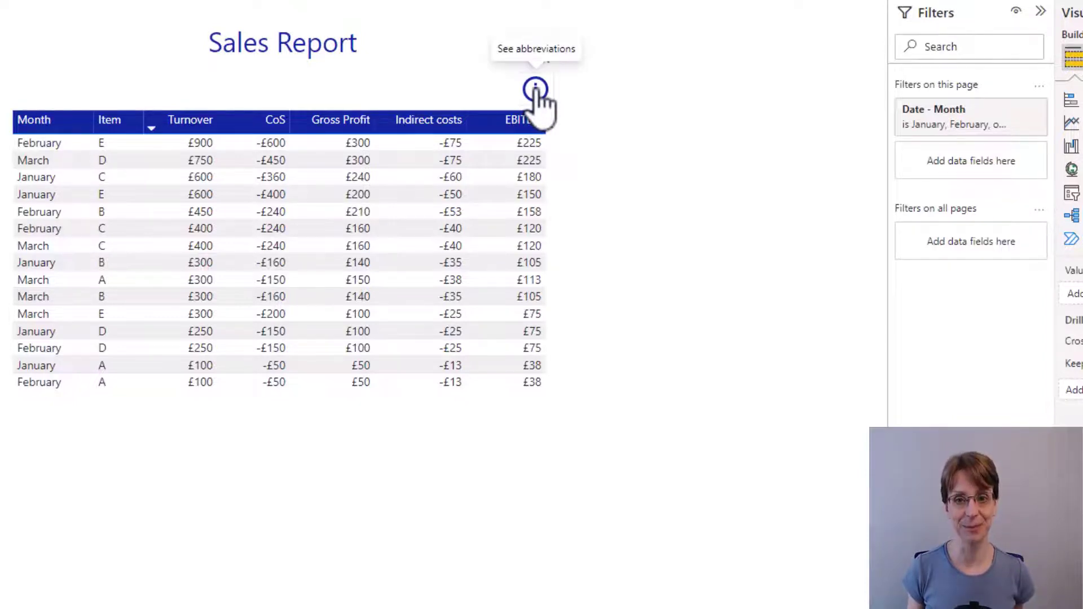
left_click(535, 91)
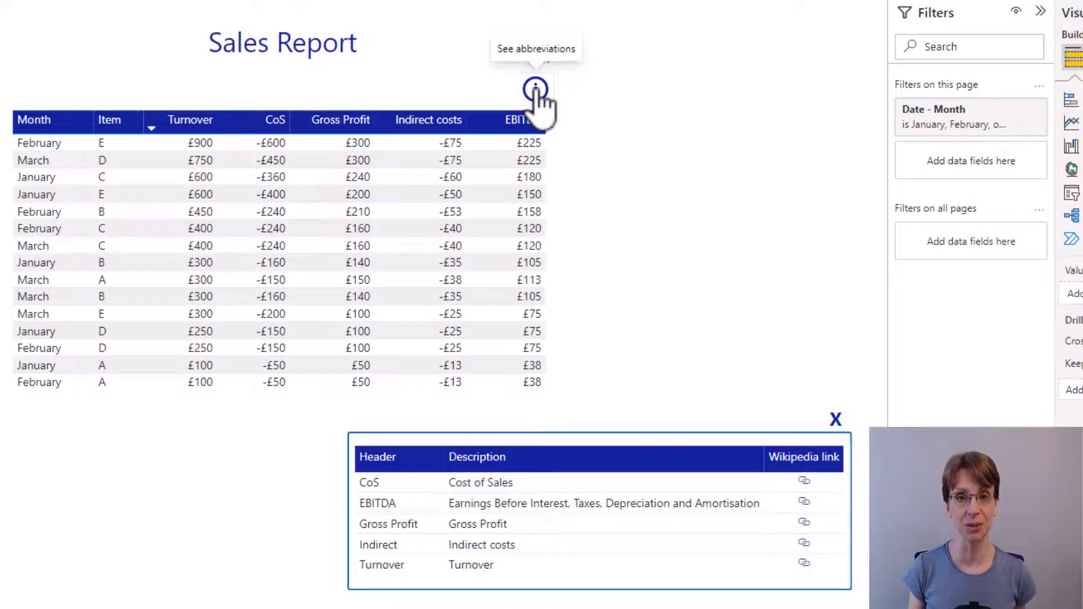
mouse_move(560, 131)
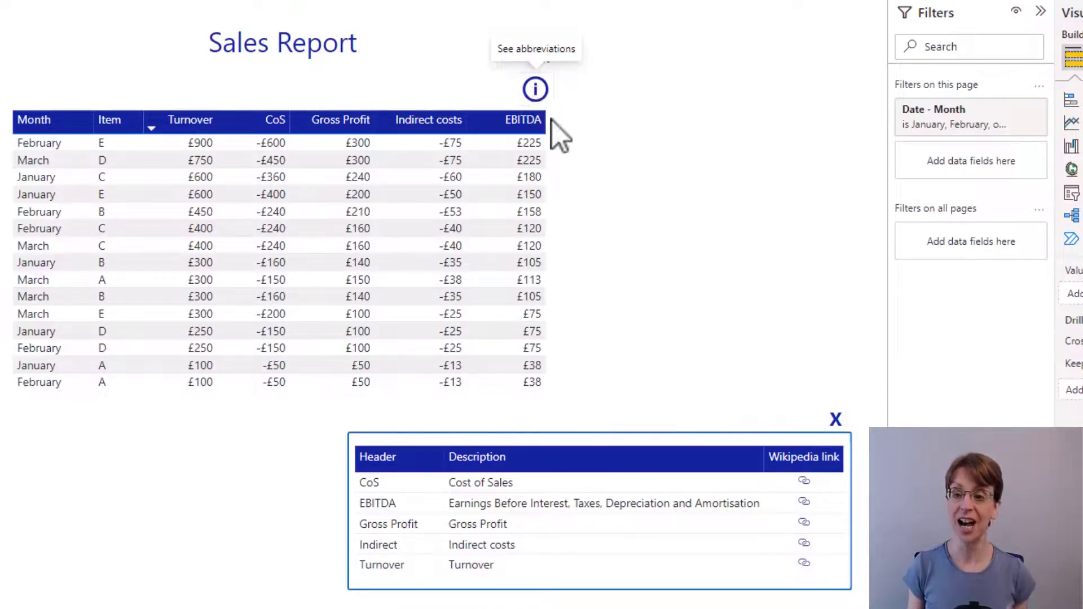
mouse_move(669, 316)
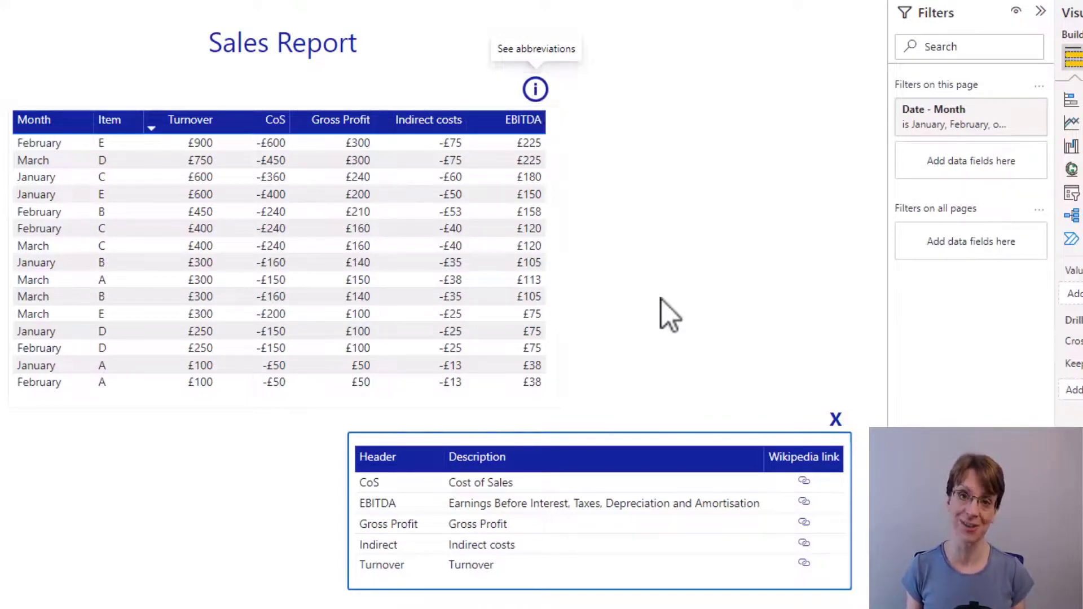